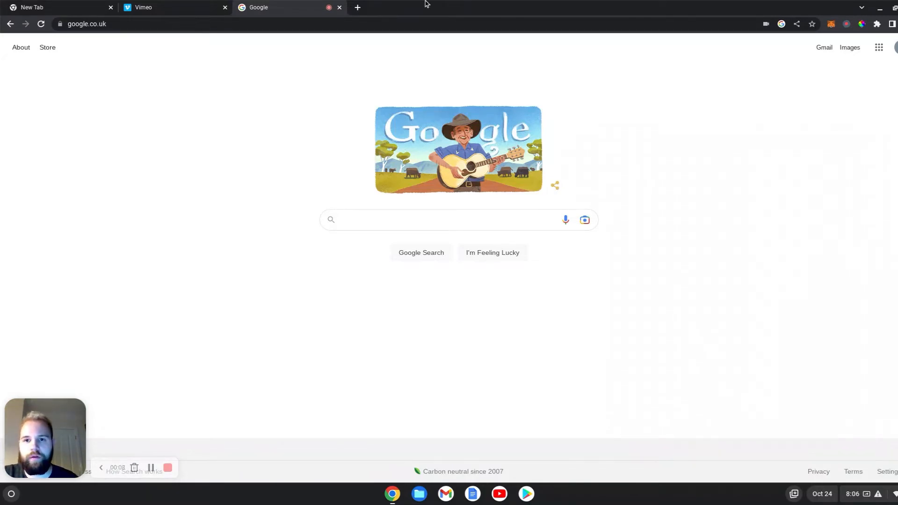
mouse_move(357, 7)
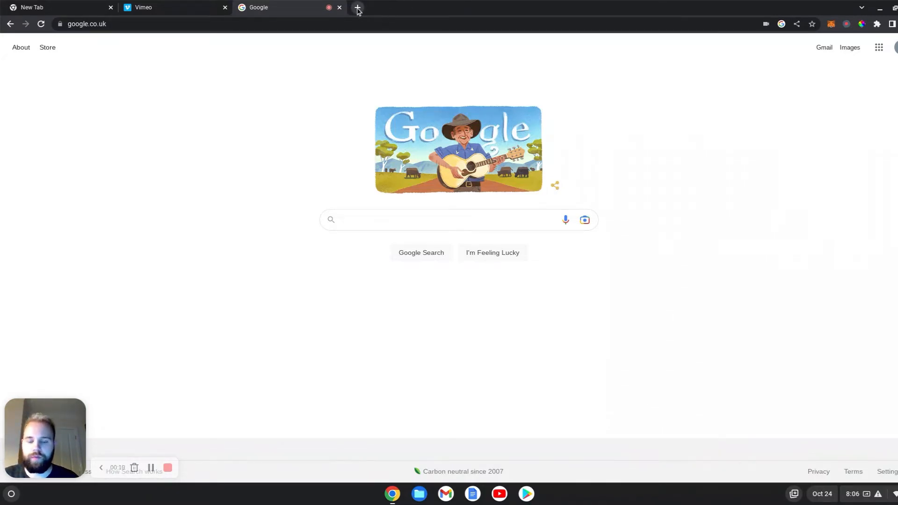
Step: Open dexscreener.com in a new browser tab
left_click(357, 7)
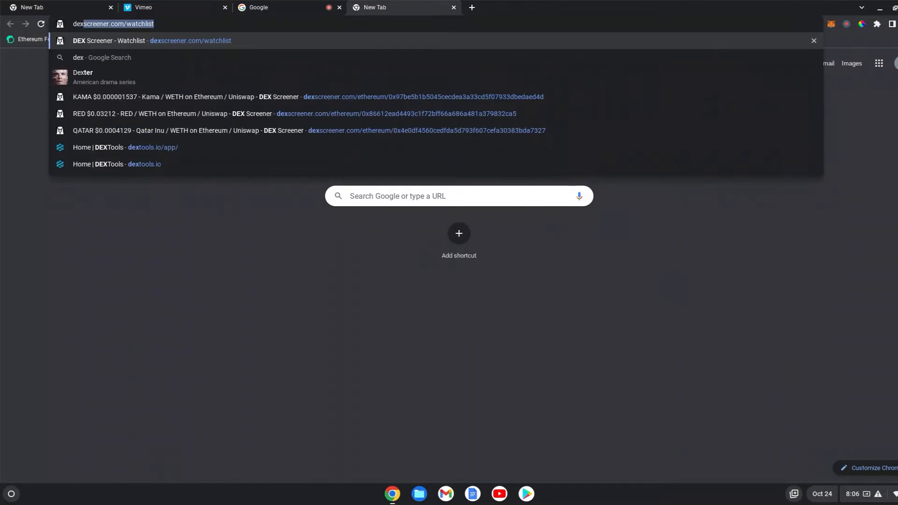
type("dexscreener.com/w")
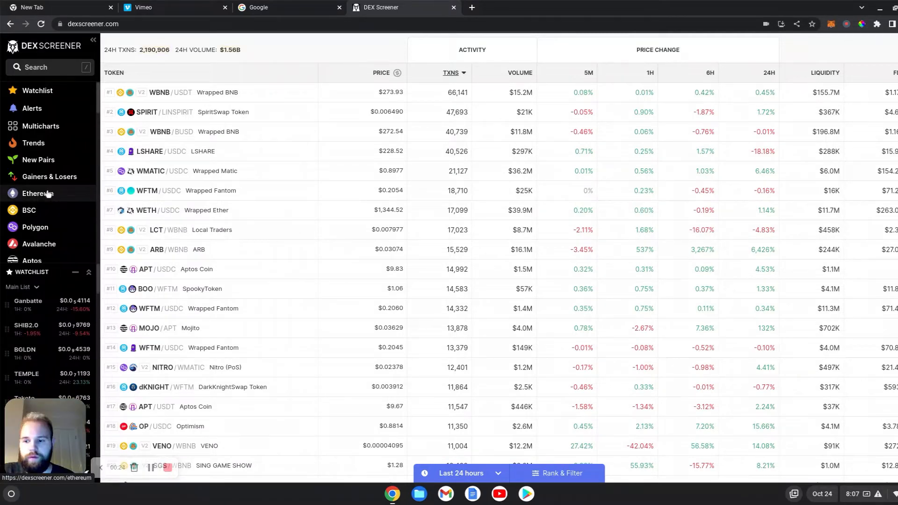
Step: Filter the pair list to the Ethereum chain
left_click(37, 193)
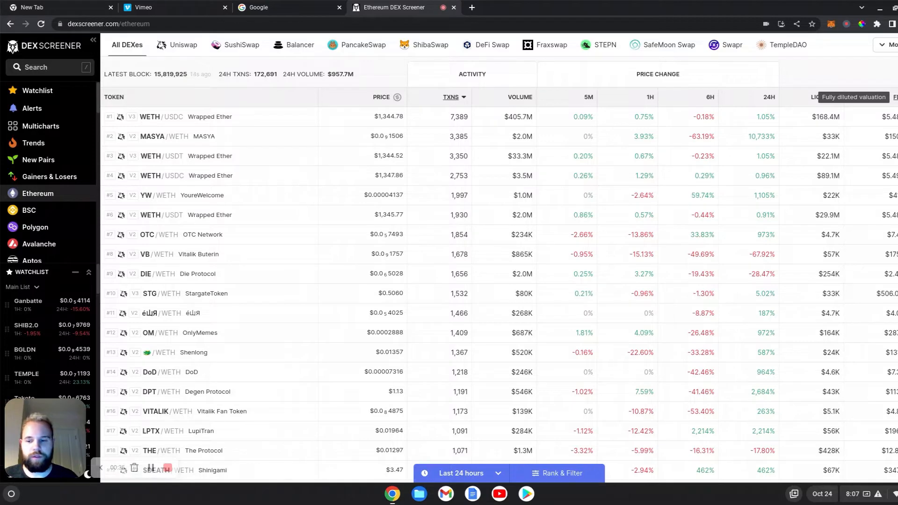
Step: Sort Ethereum pairs by 5-minute price change ascending so the biggest drops appear first
left_click(889, 96)
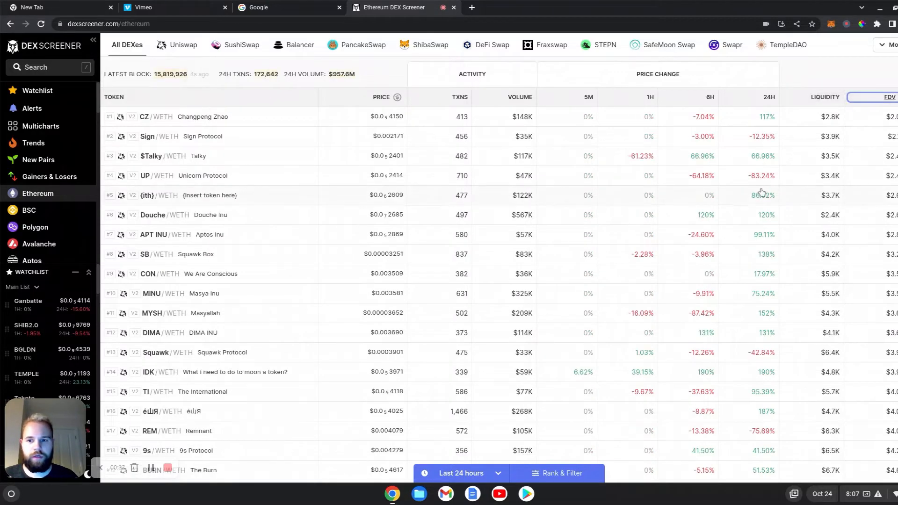
mouse_move(580, 196)
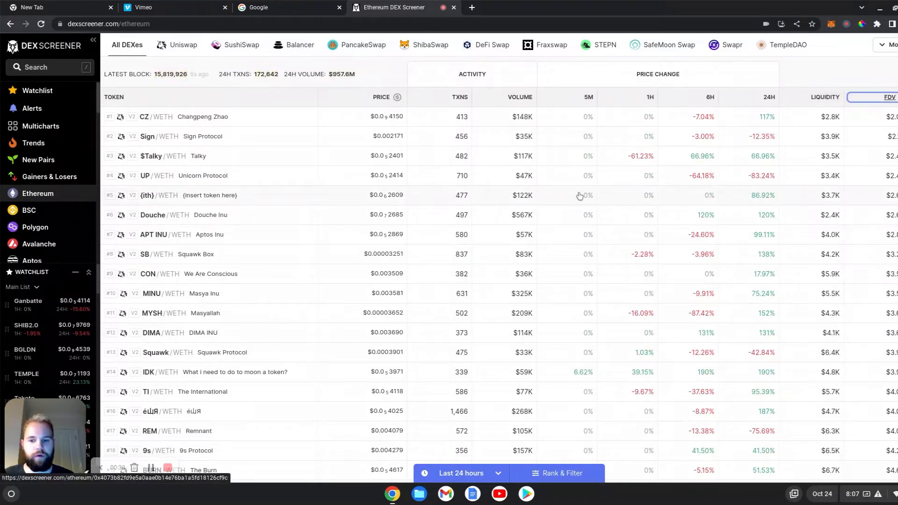
mouse_move(542, 234)
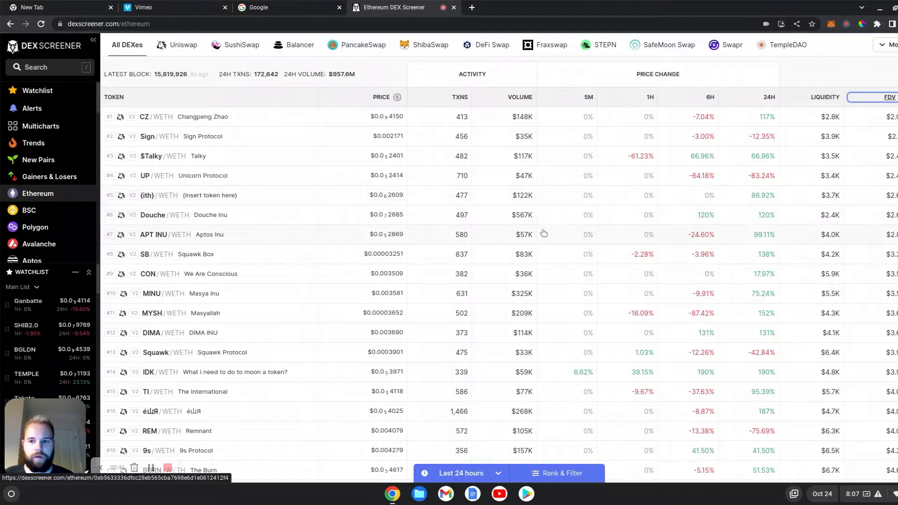
mouse_move(777, 96)
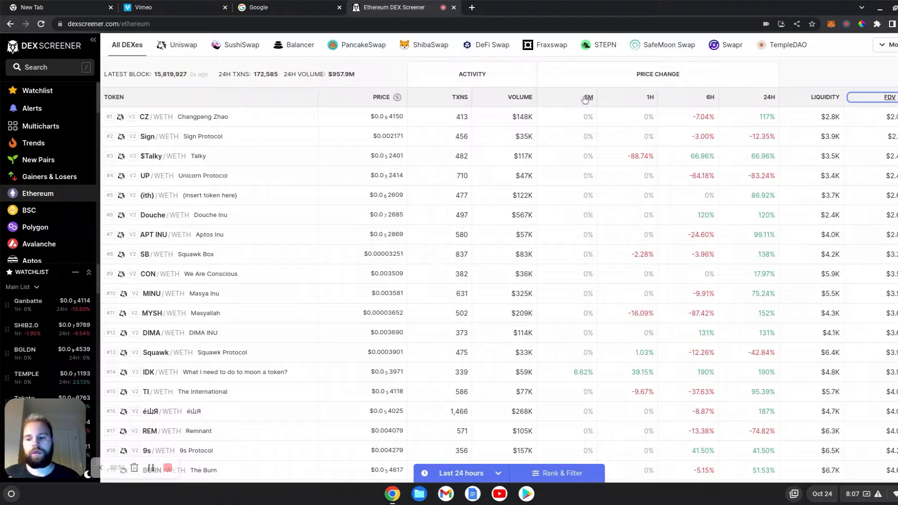
left_click(585, 96)
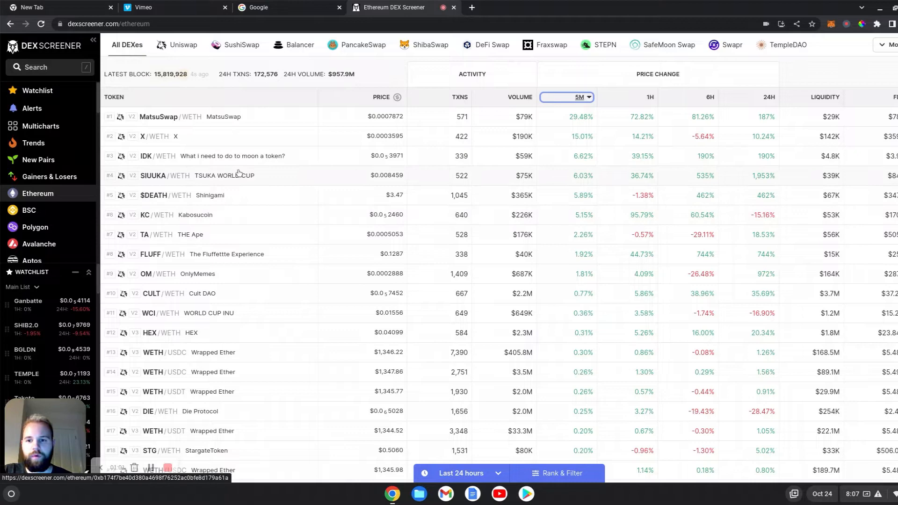
mouse_move(545, 129)
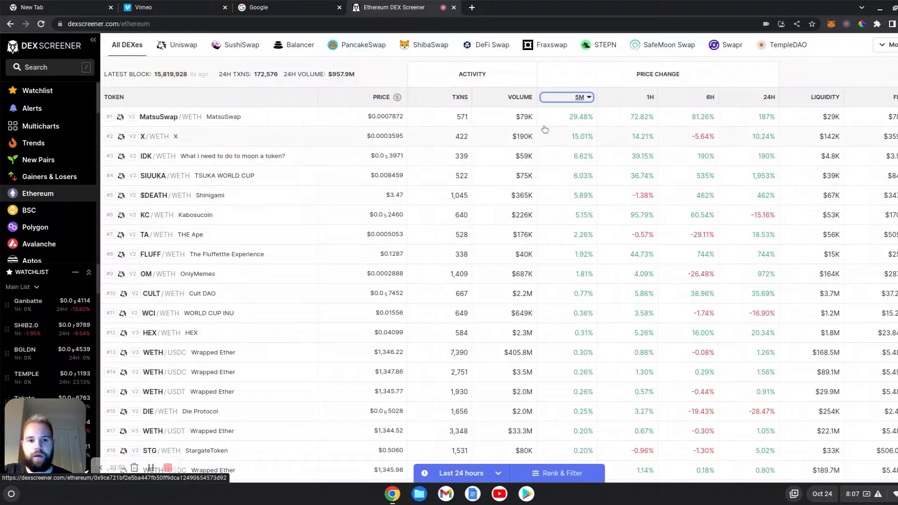
left_click(566, 96)
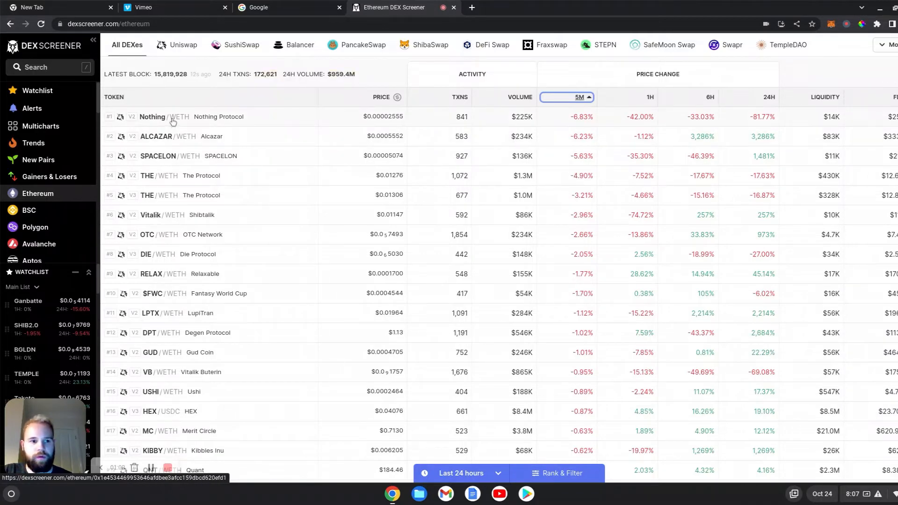
Step: View the Nothing/WETH pair's 1-minute chart and follow the Nothing token address to Etherscan
left_click(151, 116)
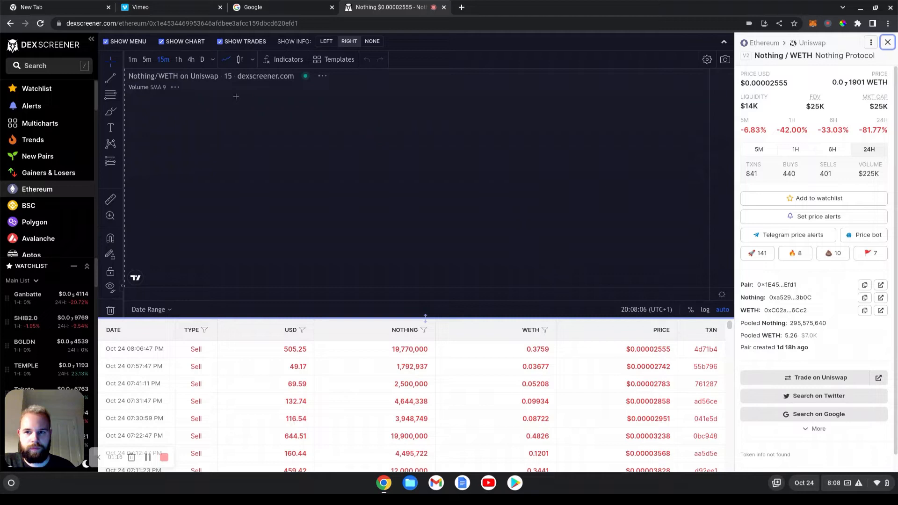
left_click(133, 59)
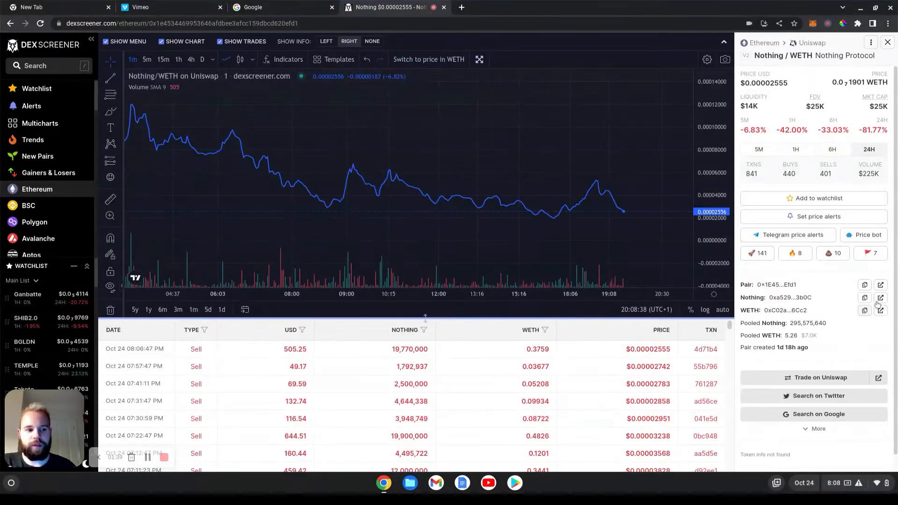
left_click(881, 298)
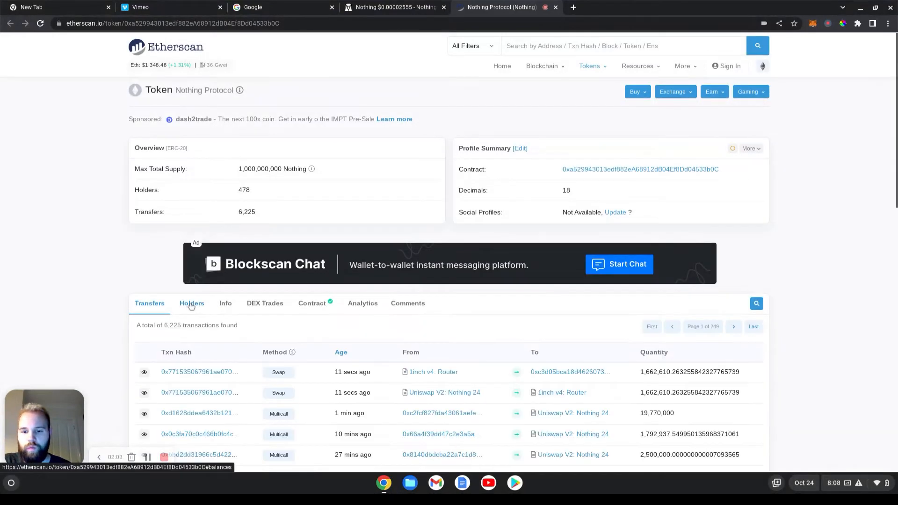
Step: Review the Nothing token's holders and list sismo.eth's 13 transfers of its 19,000,000 Nothing
left_click(191, 303)
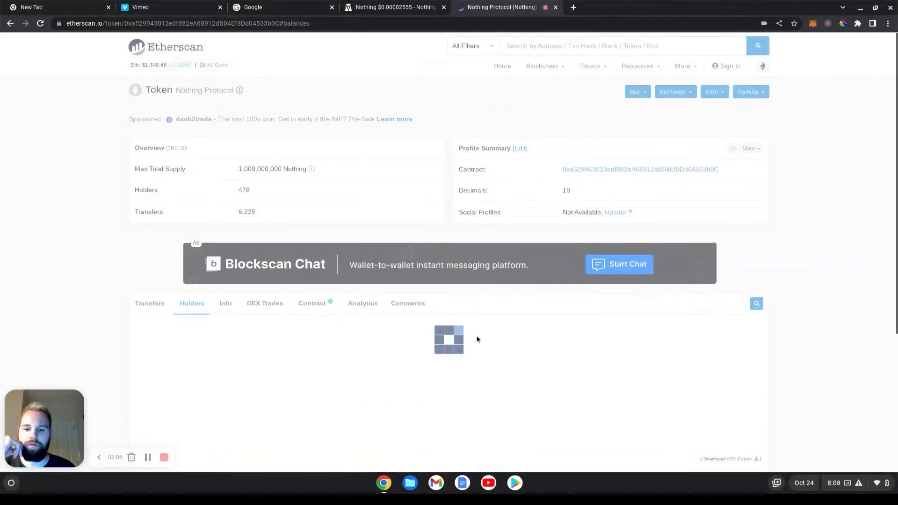
scroll("down", 3)
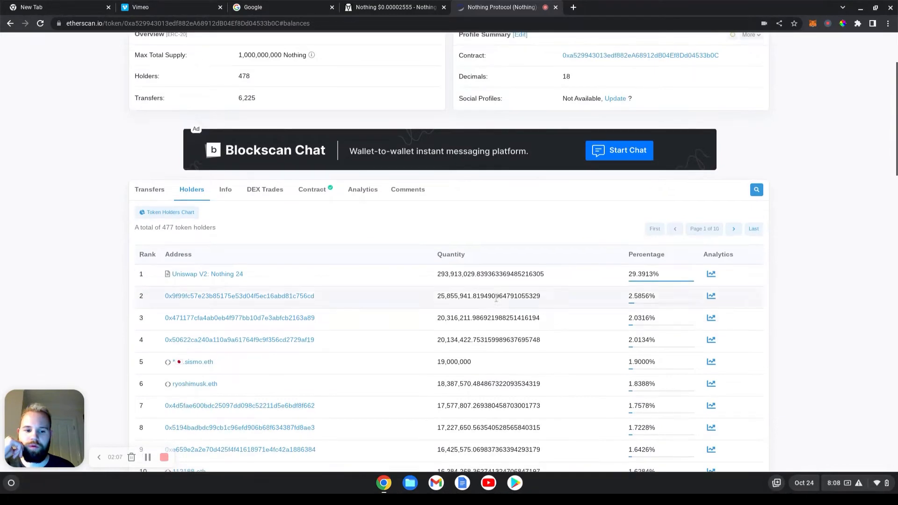
scroll("down", 3)
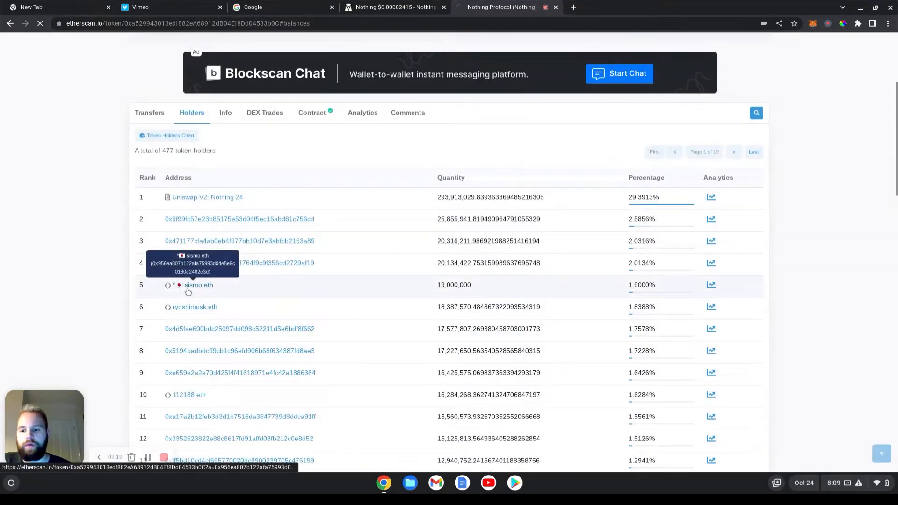
left_click(198, 284)
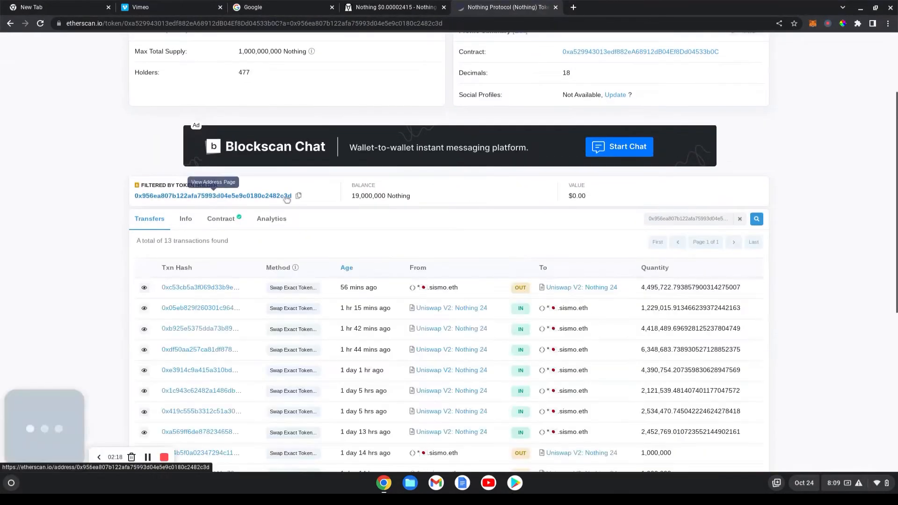
mouse_move(505, 280)
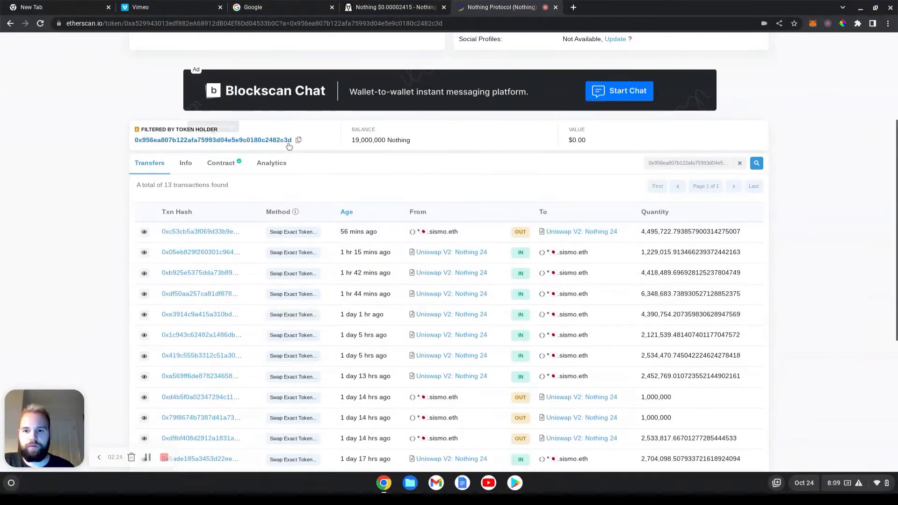
left_click(212, 139)
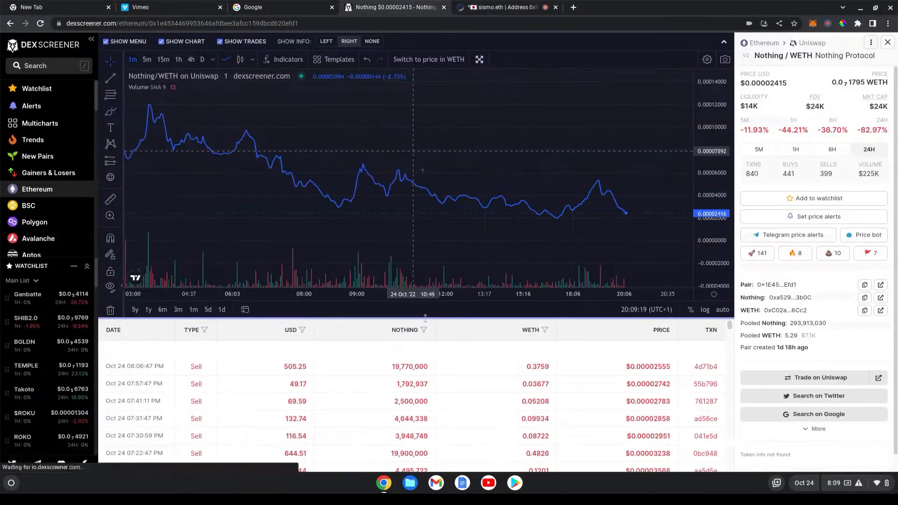
Step: Return to the Etherscan tab with Nothing Protocol's 477-holder list
left_click(504, 6)
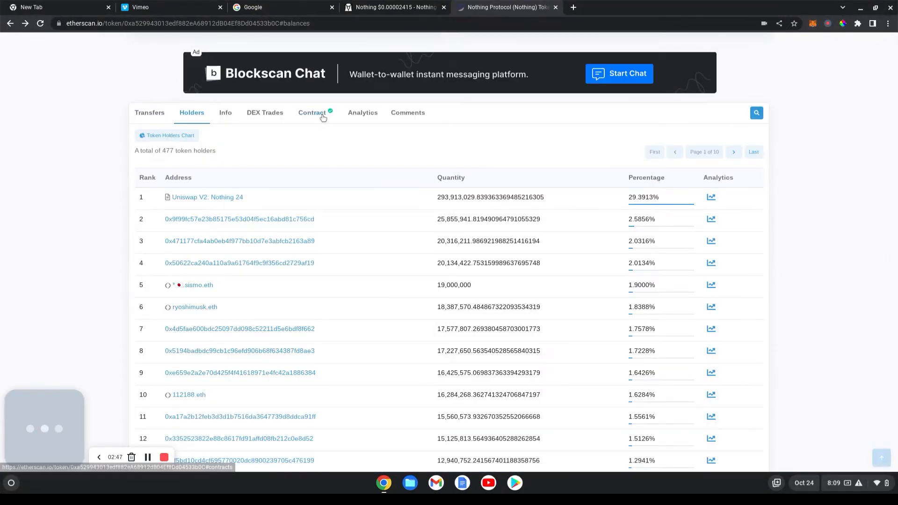
Step: Read through the verified NOTHING contract source code on Etherscan's Contract tab
left_click(312, 112)
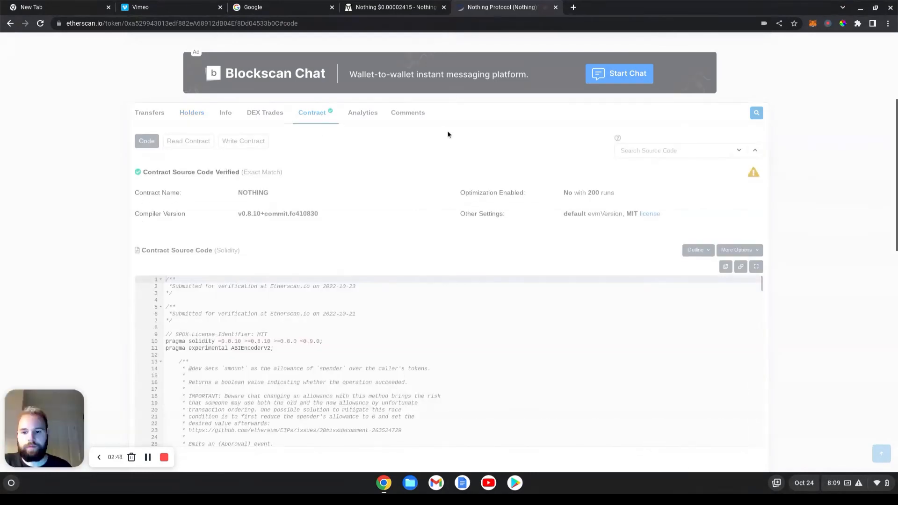
scroll("down", 3)
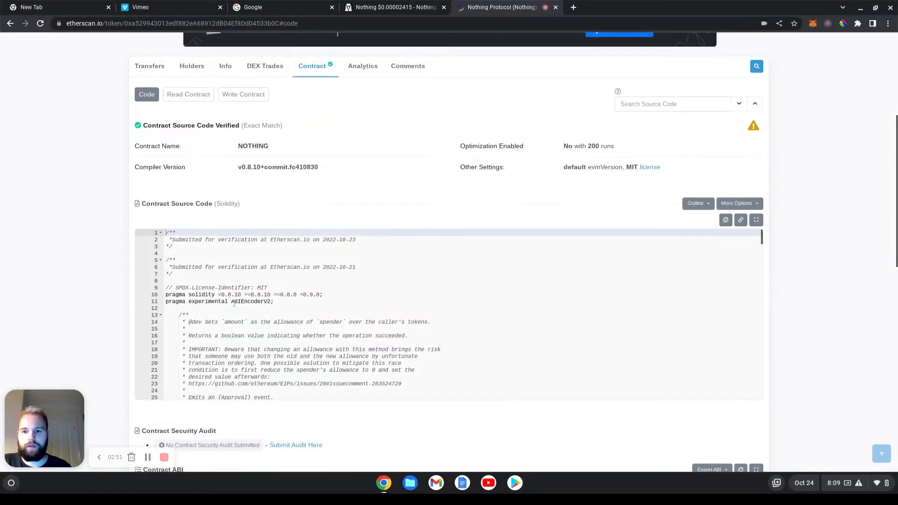
scroll("up", 3)
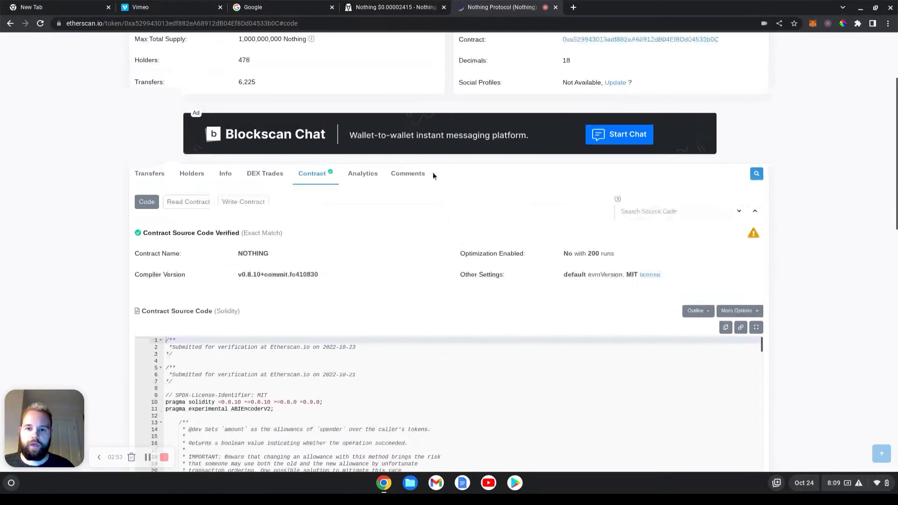
scroll("up", 3)
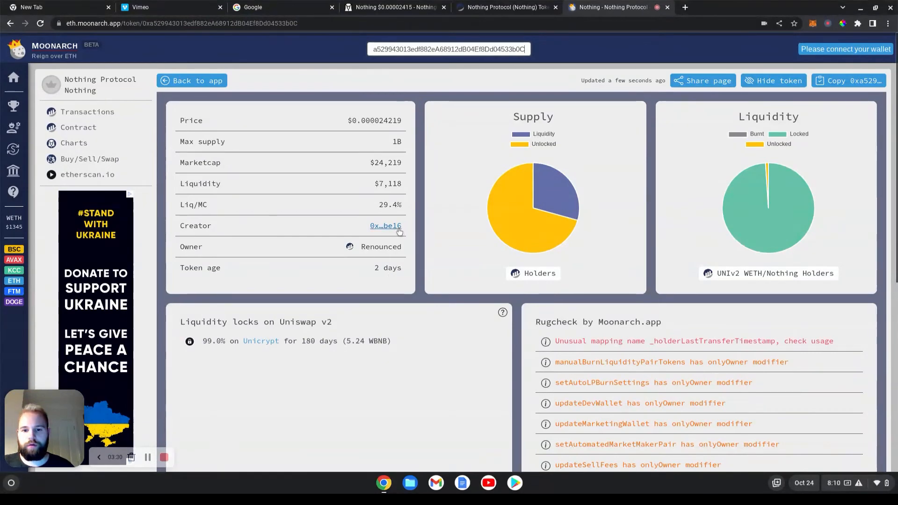
Step: Follow Moonarch's Creator link to the wallet 0xb779…be16 on Etherscan
left_click(385, 225)
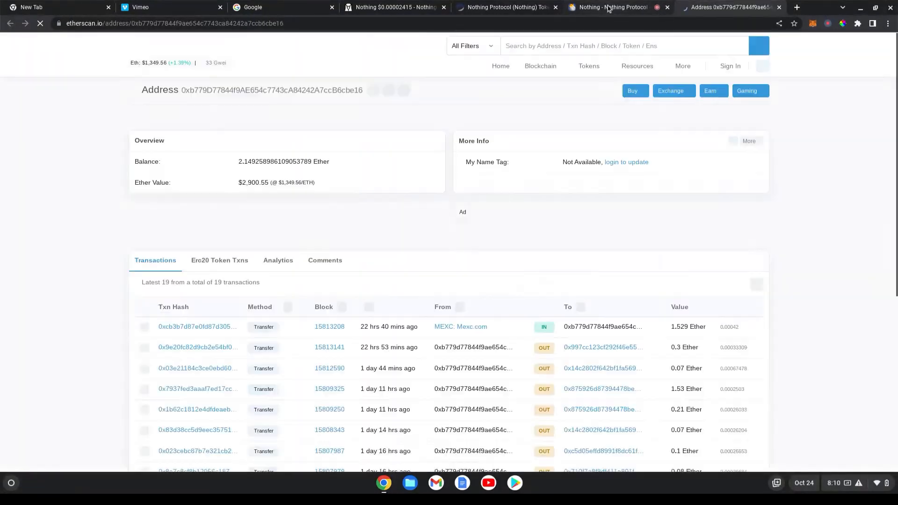
left_click(607, 6)
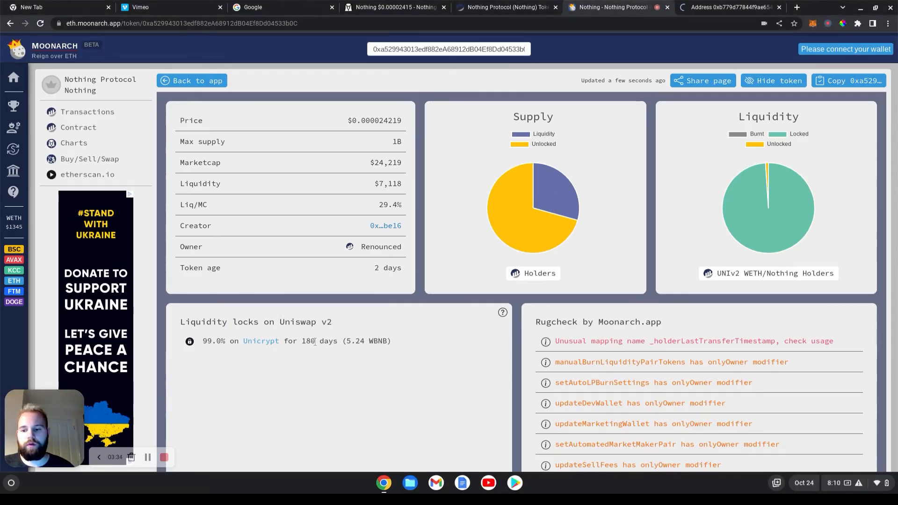
double_click(307, 340)
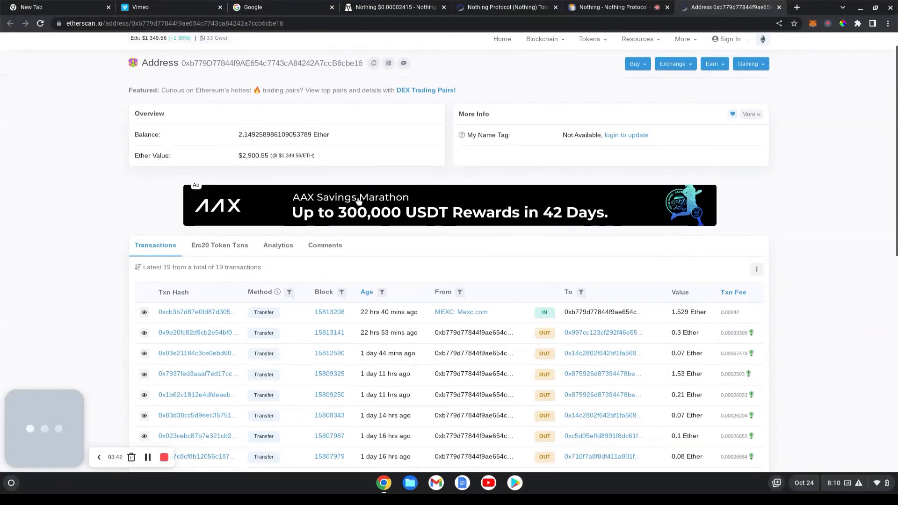
Step: View the incoming 1.529 ETH MEXC transfer details and return to the wallet's transactions
scroll("down", 3)
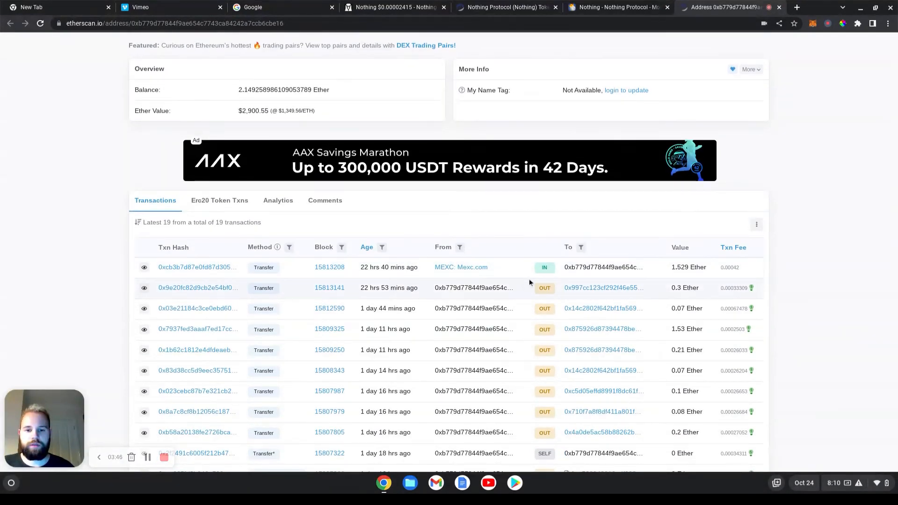
left_click(198, 267)
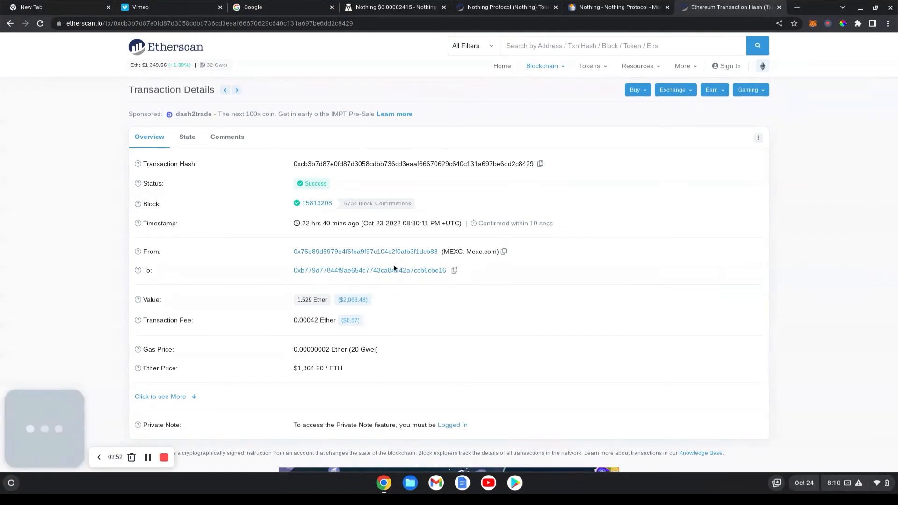
mouse_move(137, 299)
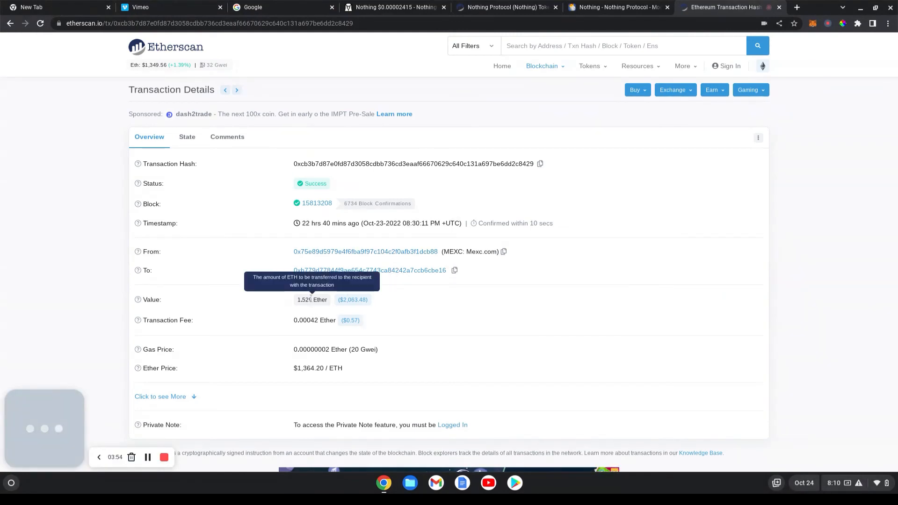
left_click(369, 269)
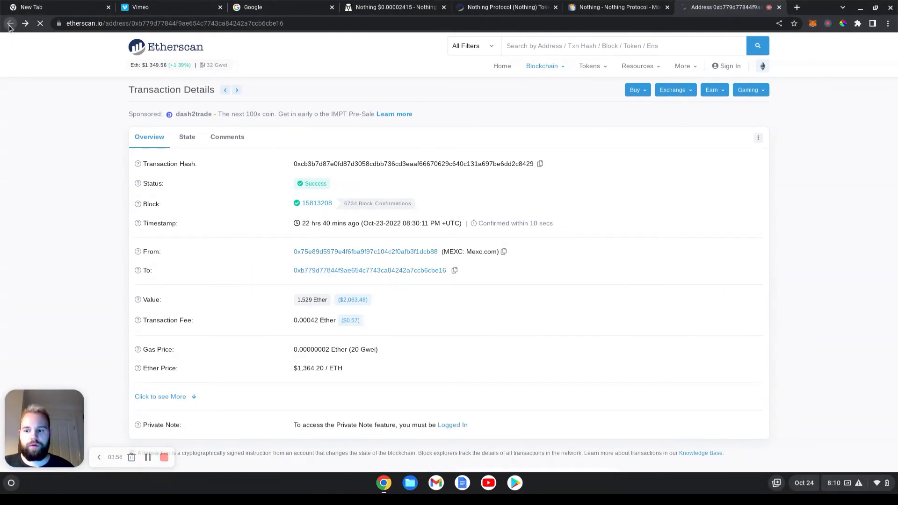
left_click(9, 23)
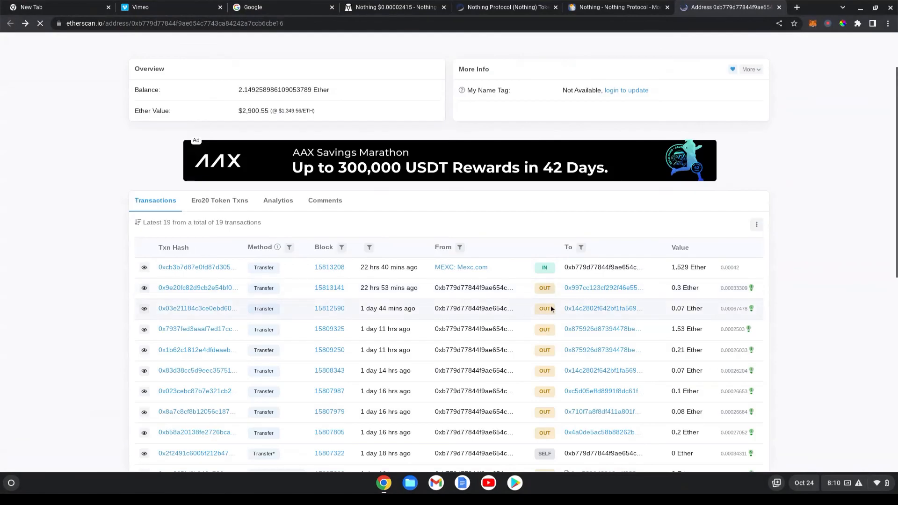
scroll("down", 3)
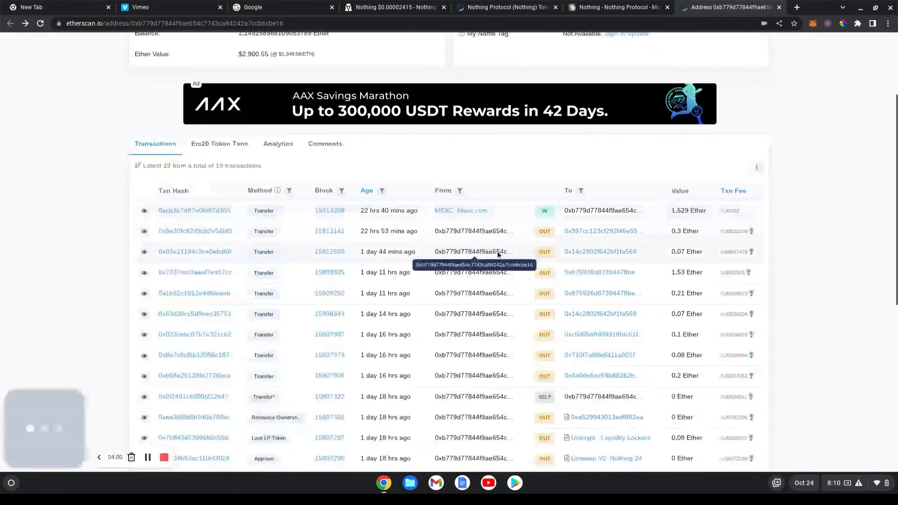
scroll("down", 3)
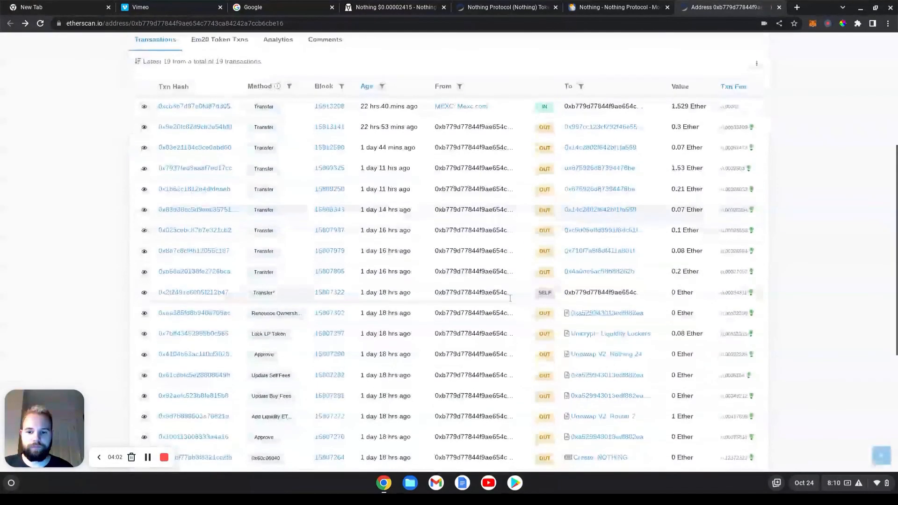
scroll("down", 3)
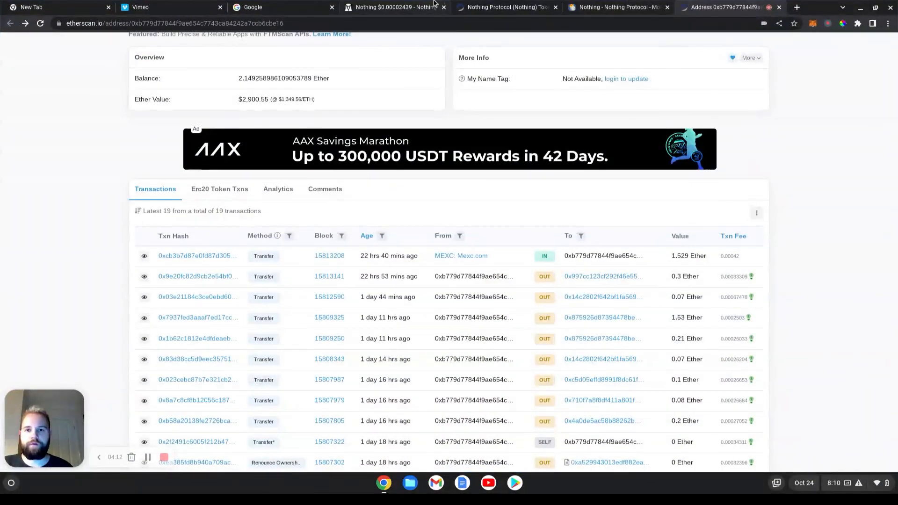
mouse_move(201, 335)
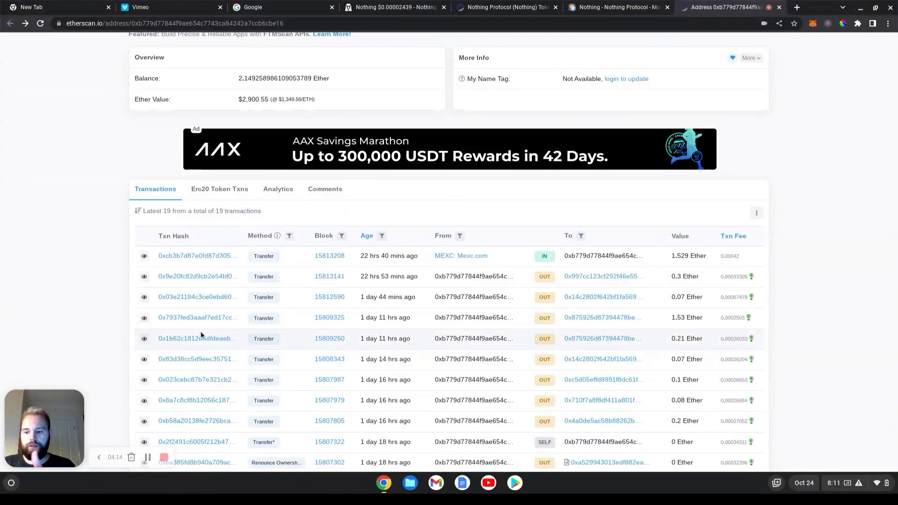